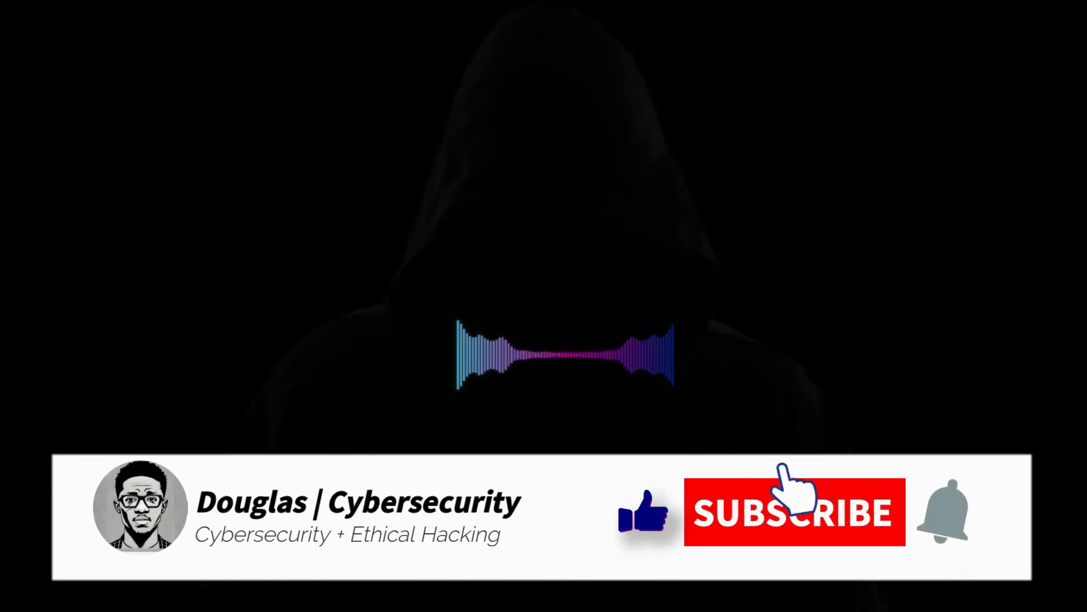
# - Let the intro play as the animated hand presses Subscribe and taps the notification bell
pyautogui.click(794, 513)
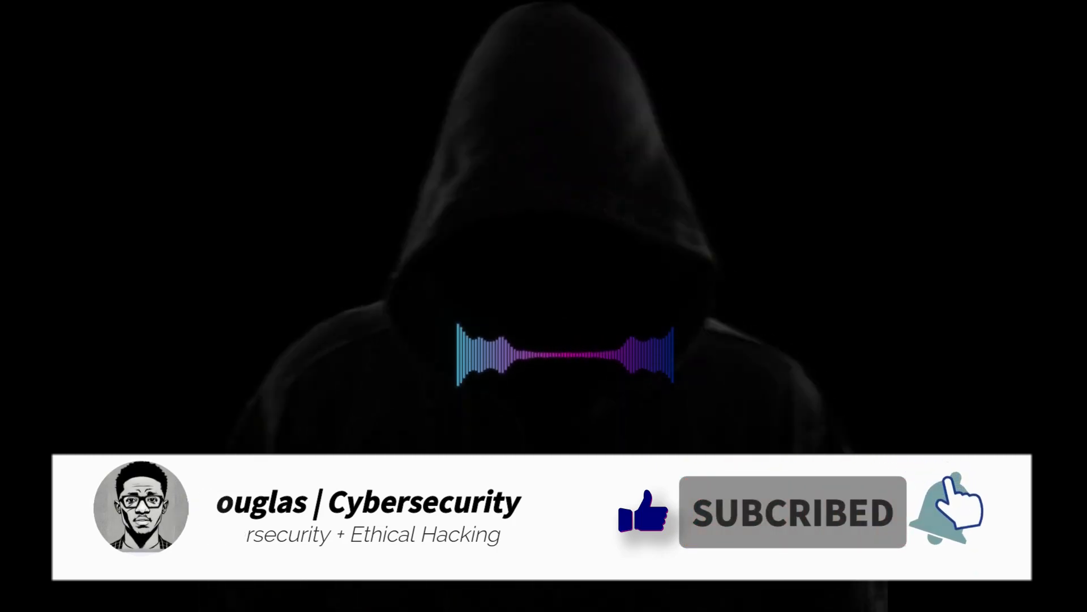